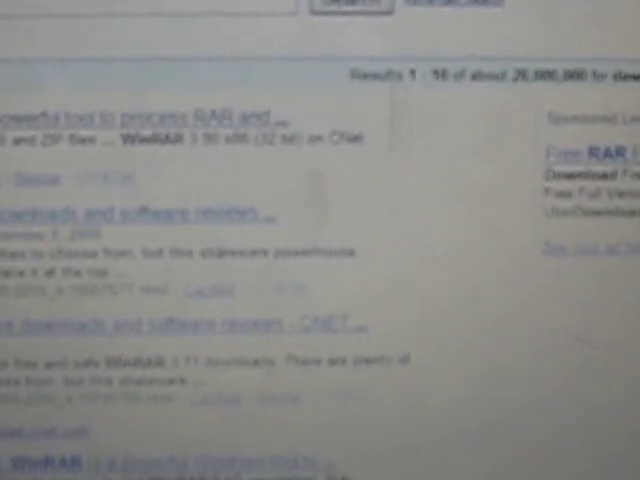
scroll(down, 3)
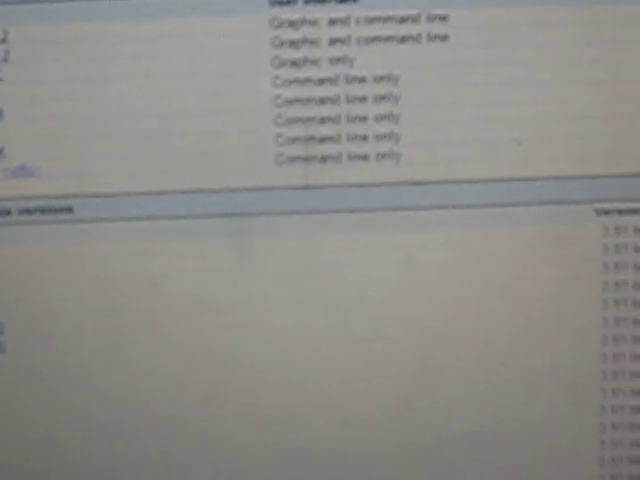
scroll(up, 3)
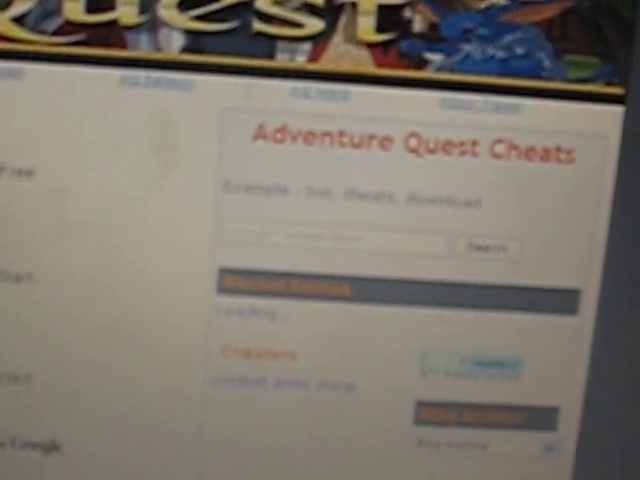
scroll(down, 3)
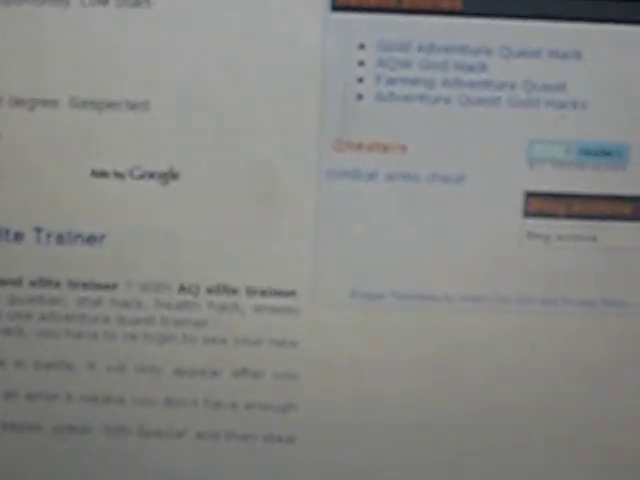
scroll(down, 3)
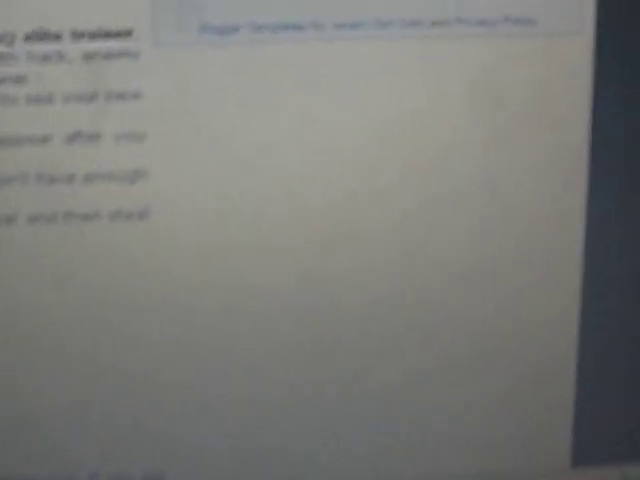